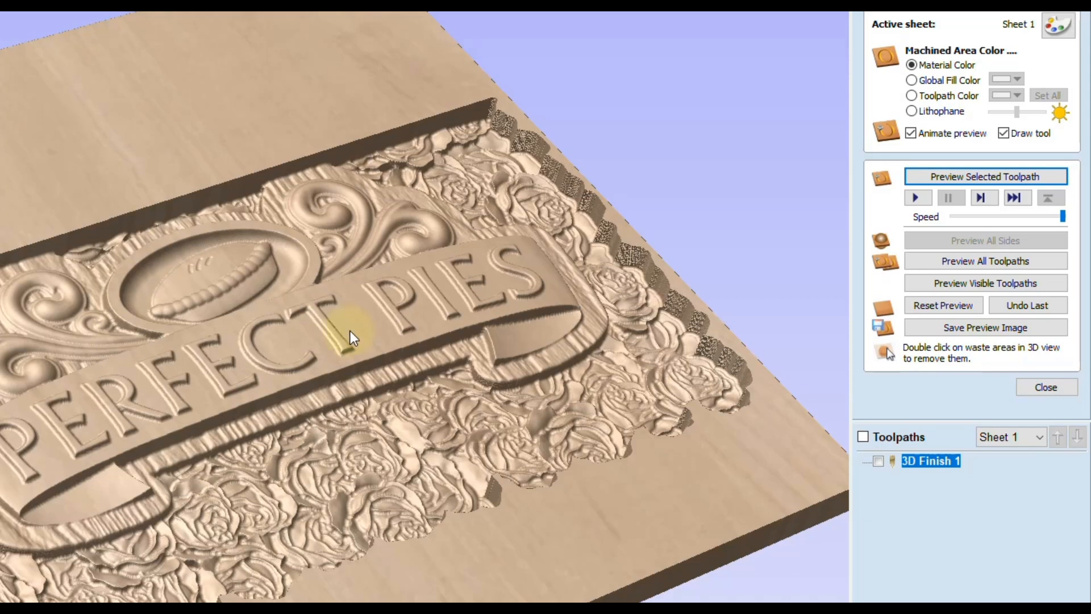
- Reset the preview so the board returns to its uncut state
click(942, 304)
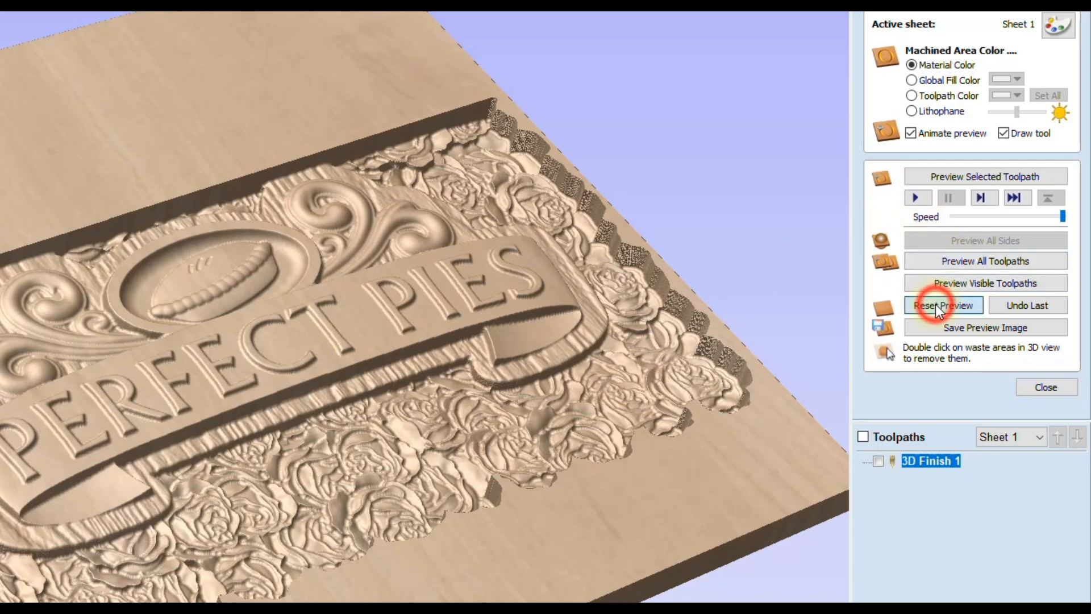
click(944, 304)
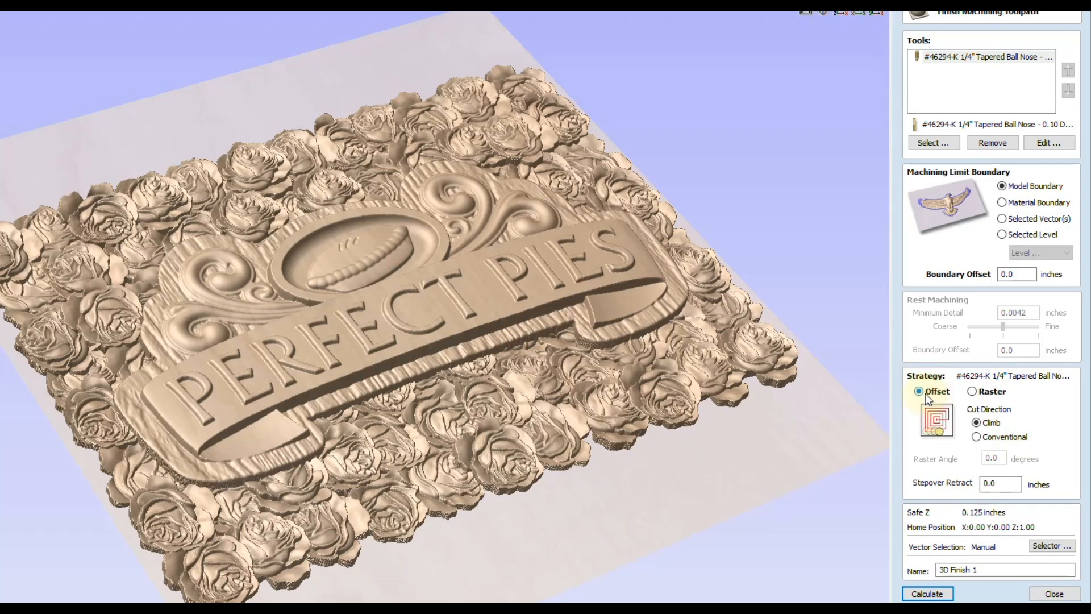
mouse_move(993, 404)
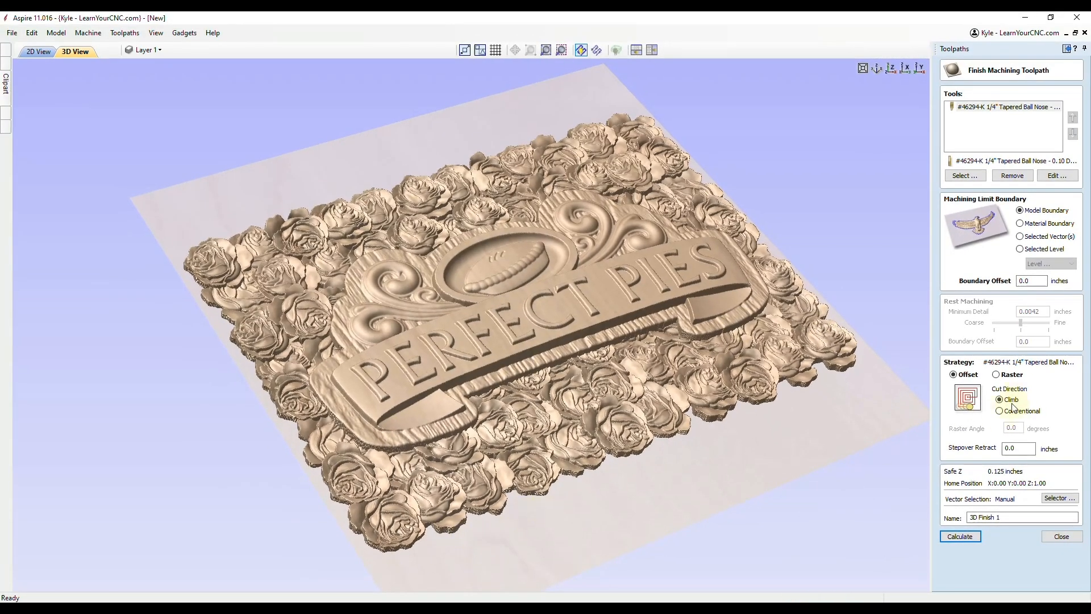
- Change 3D Finish 1 to Raster strategy with Raster Angle 90.0 and recalculate it
click(996, 374)
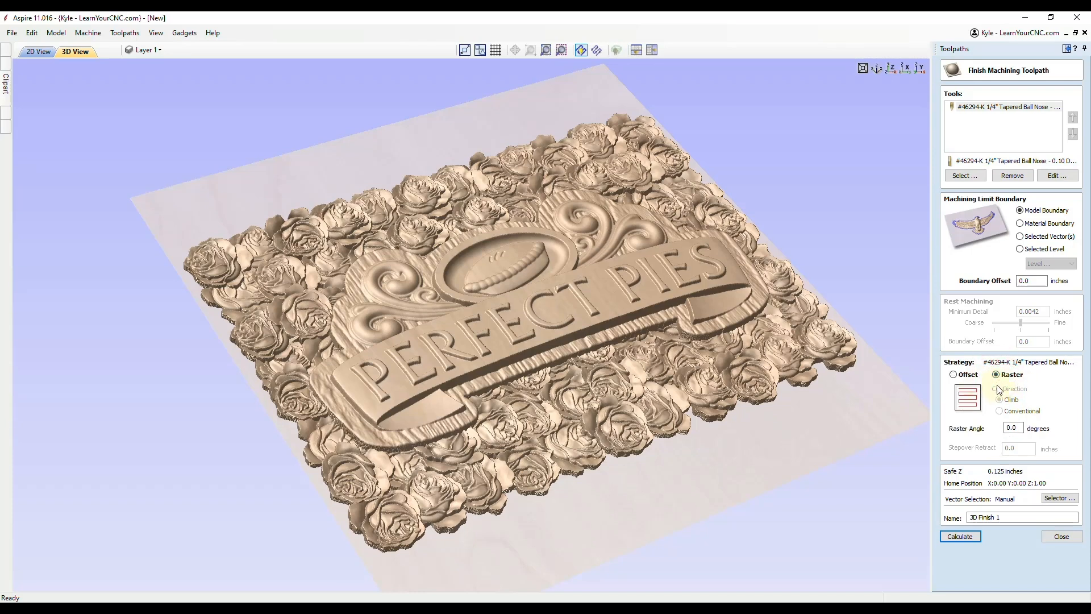
click(1012, 428)
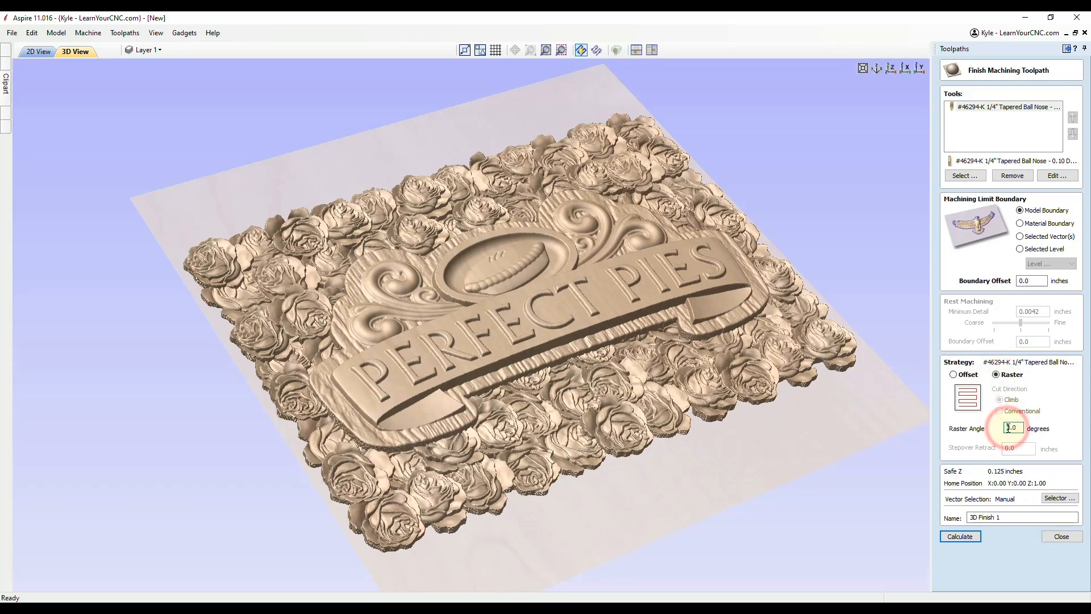
text(90.0)
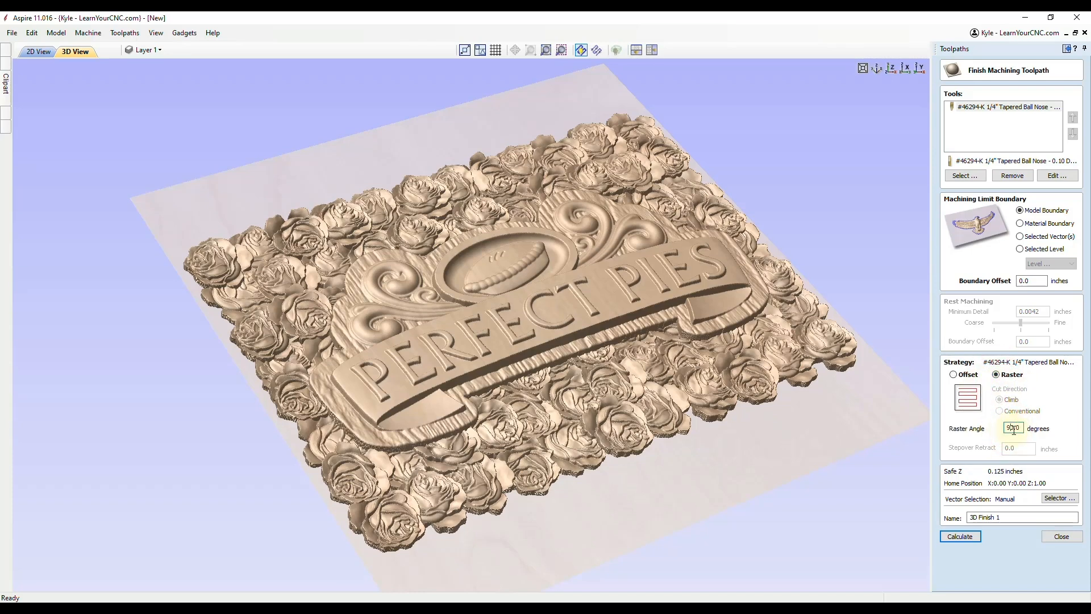
click(959, 536)
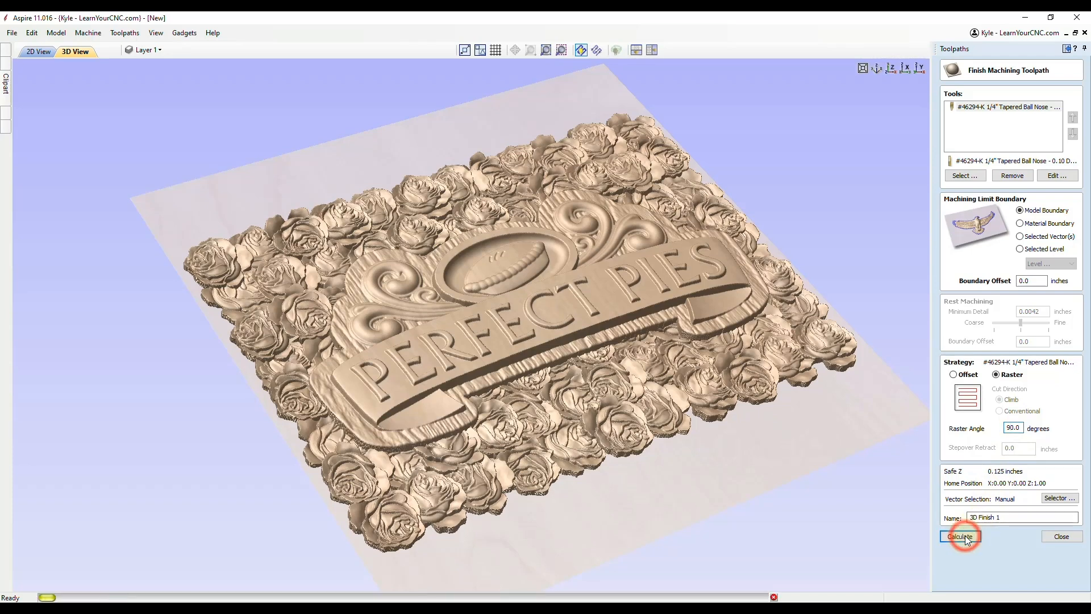
click(959, 535)
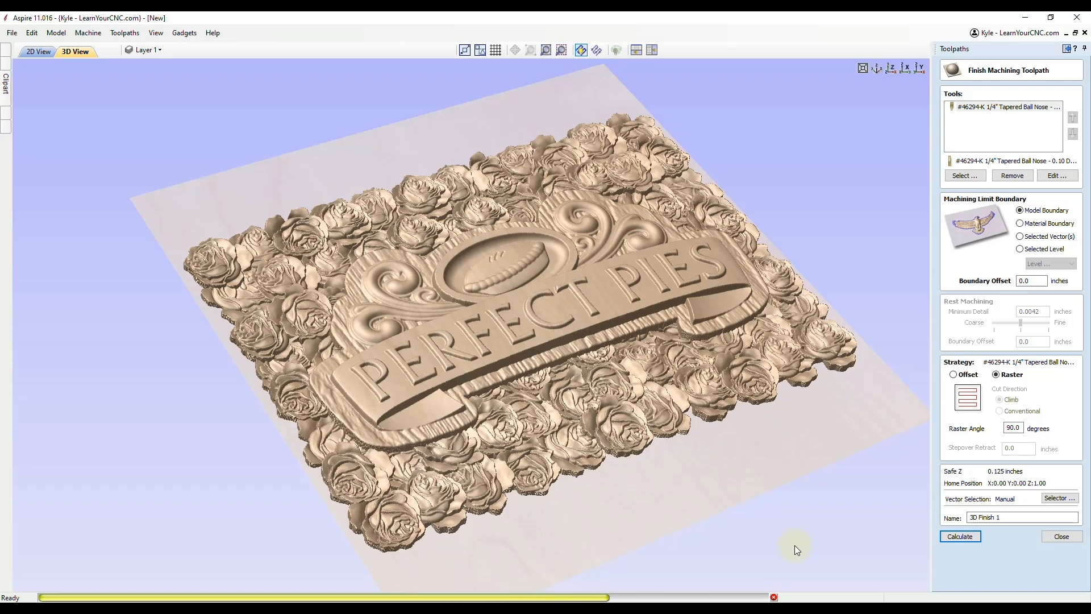
- Run Preview Selected Toolpath to simulate the 90° raster finish carving the rose relief
click(959, 535)
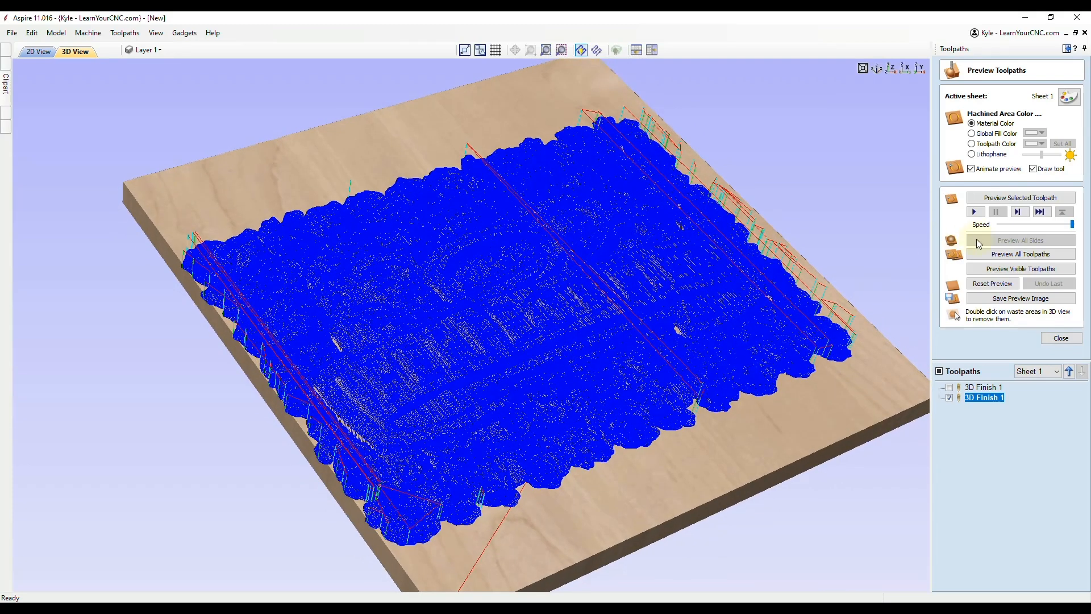
click(1019, 197)
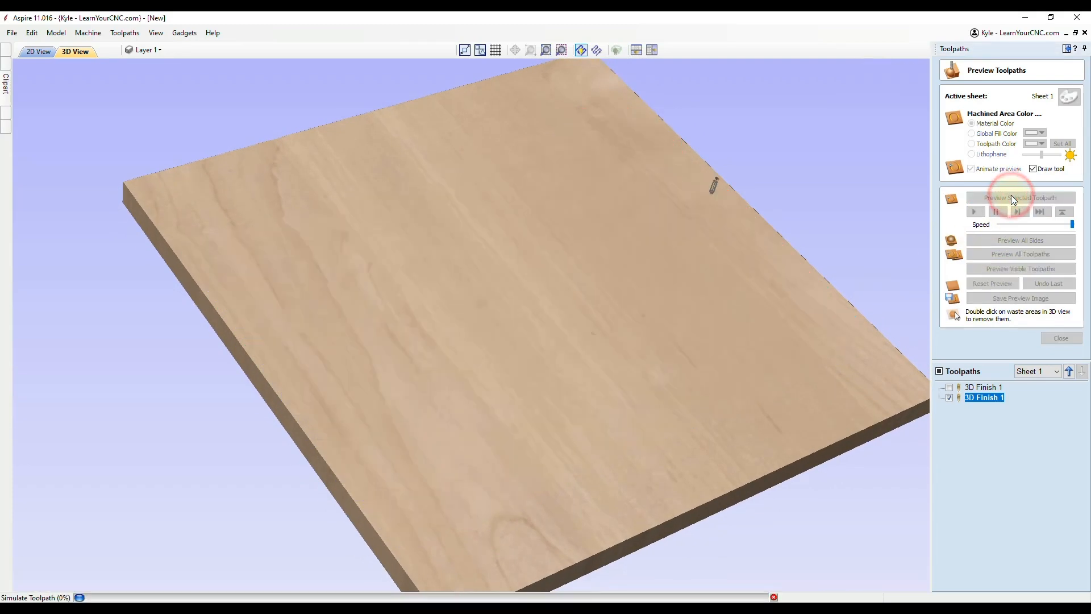
click(1021, 198)
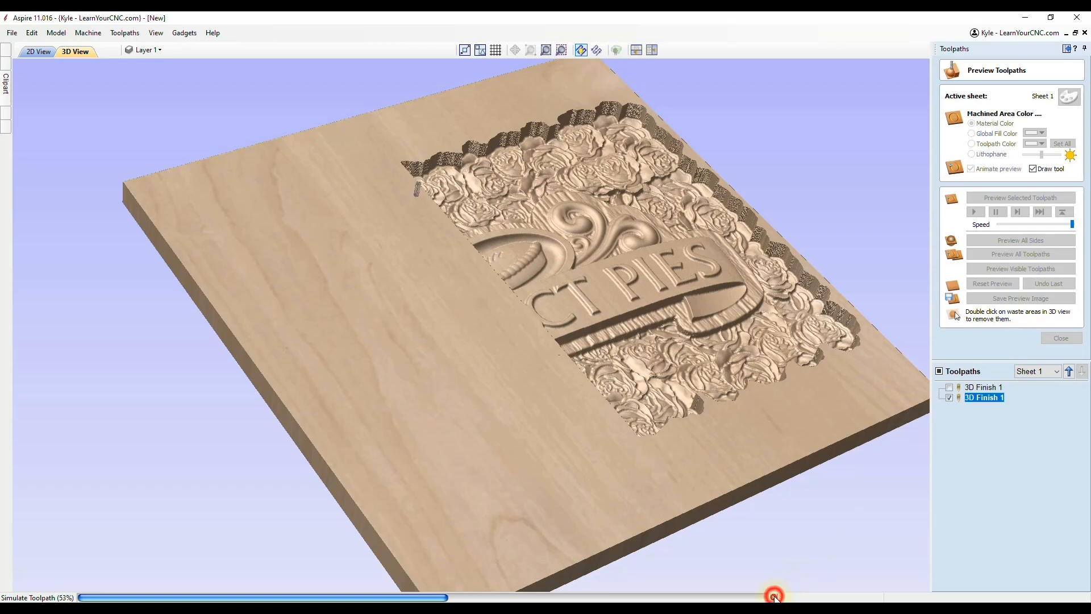
- Show the Preview Simulation Quality options under the Toolpaths menu
click(249, 53)
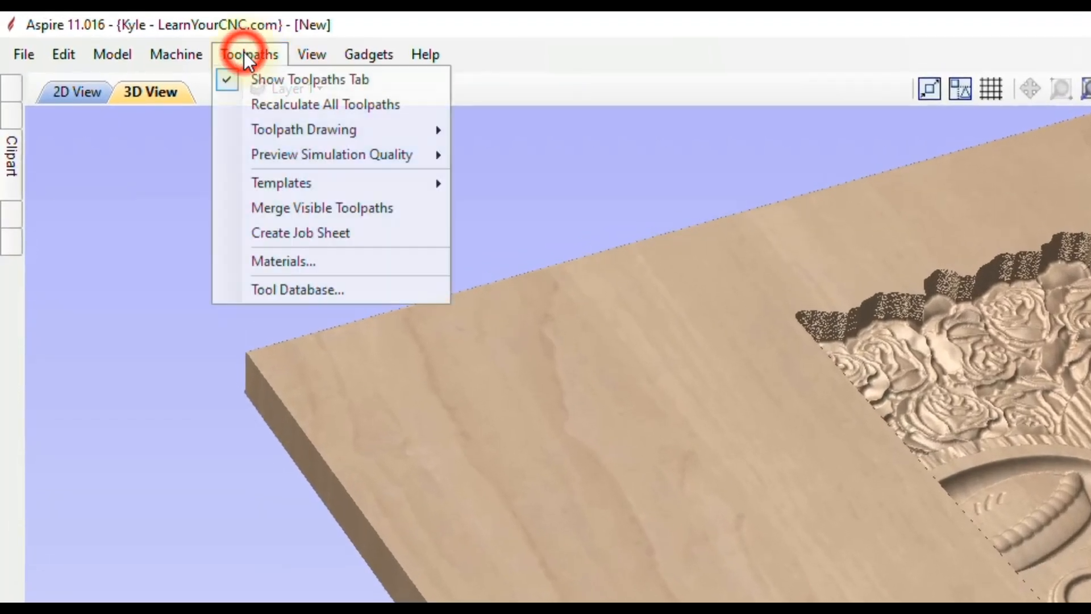
mouse_move(331, 155)
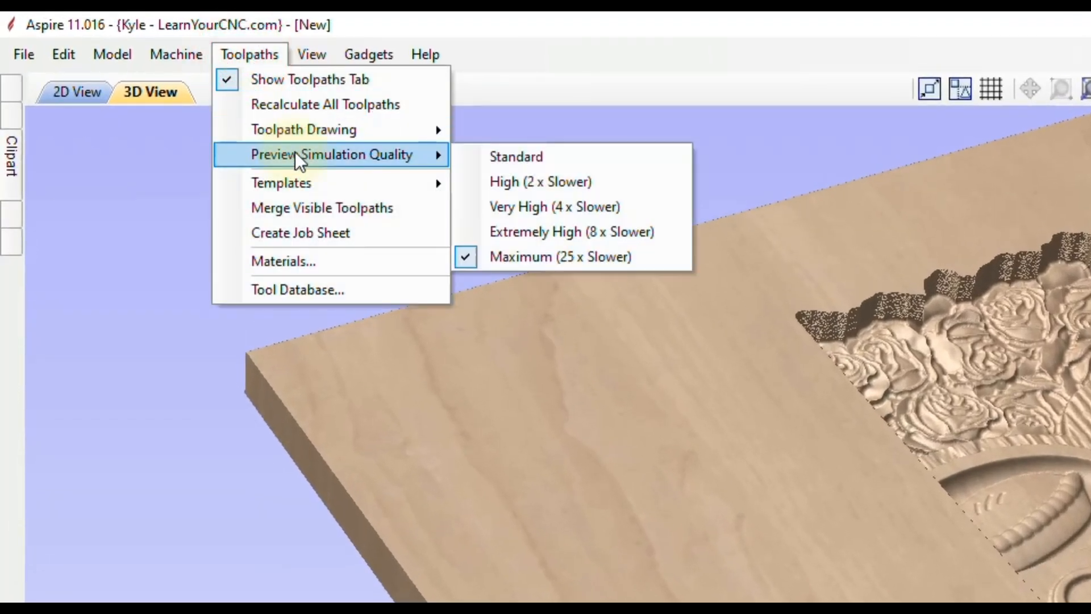
mouse_move(541, 157)
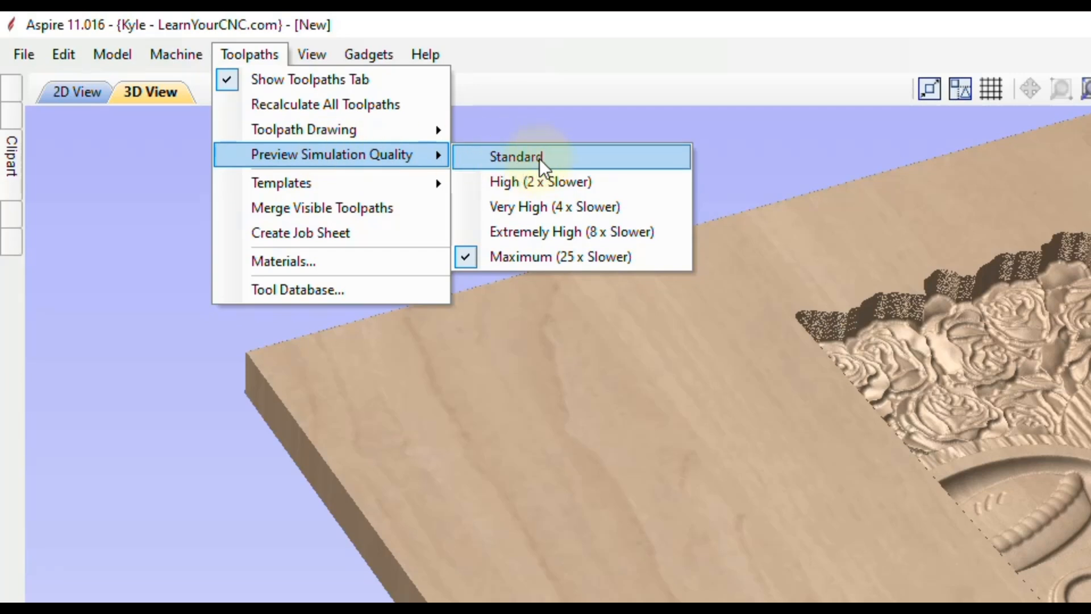
mouse_move(550, 167)
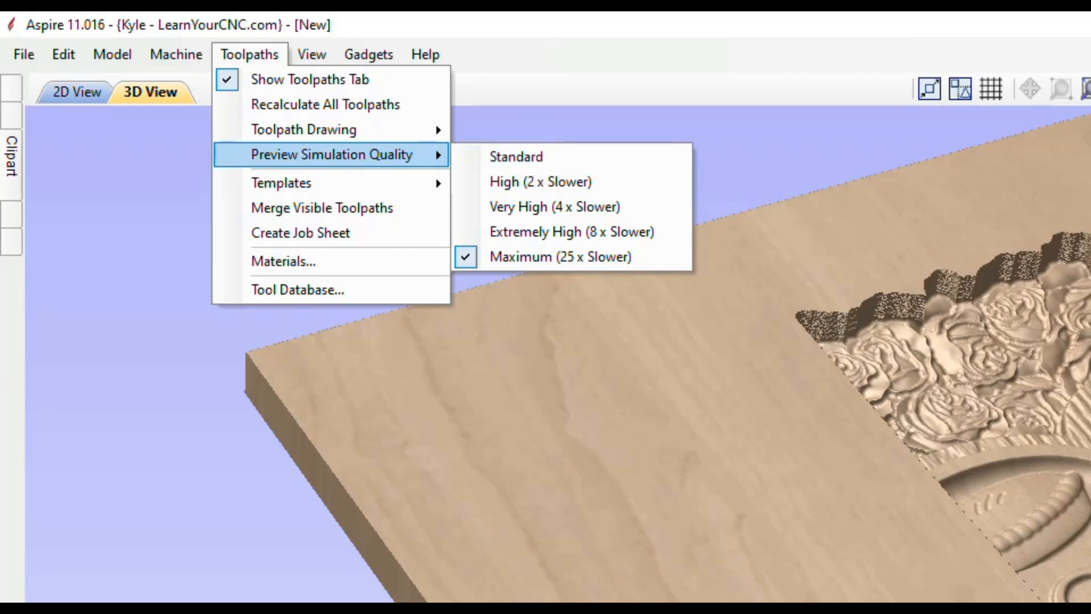
mouse_move(633, 257)
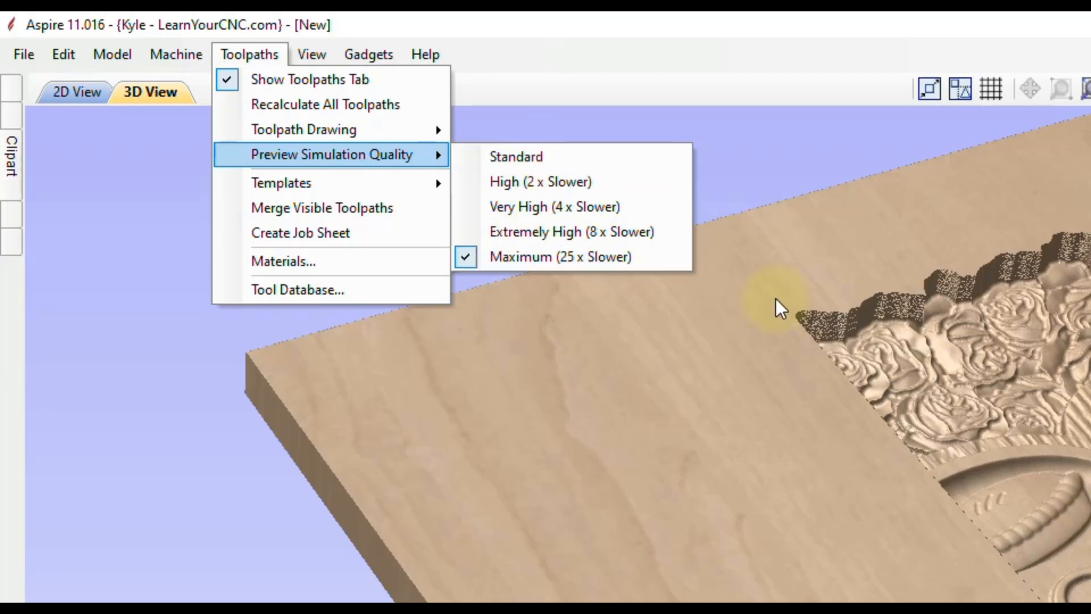
mouse_move(1081, 302)
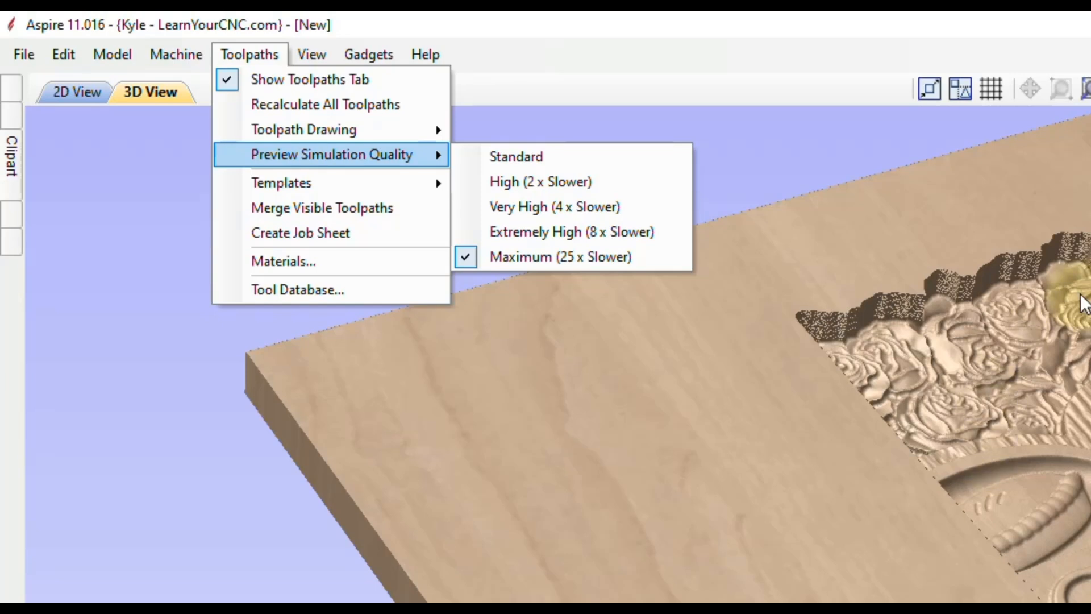